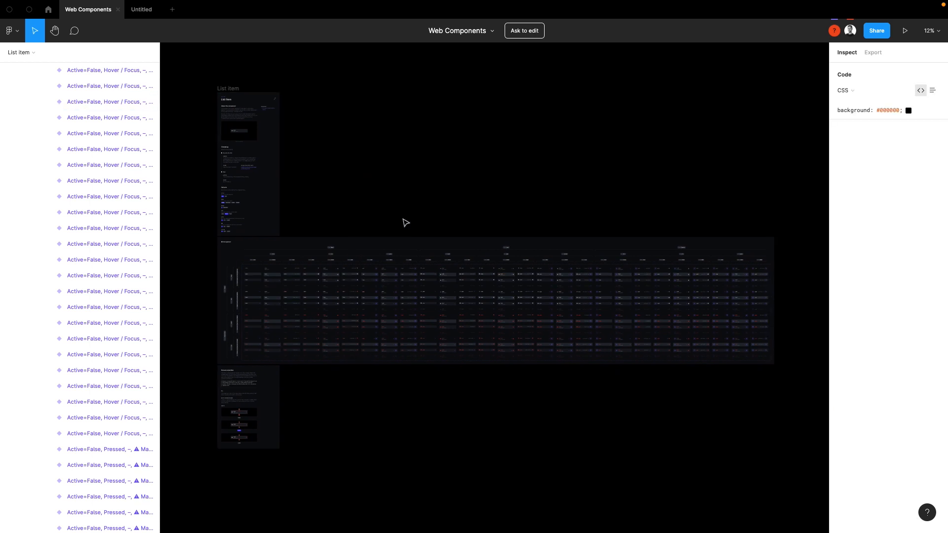
pyautogui.moveTo(208, 106)
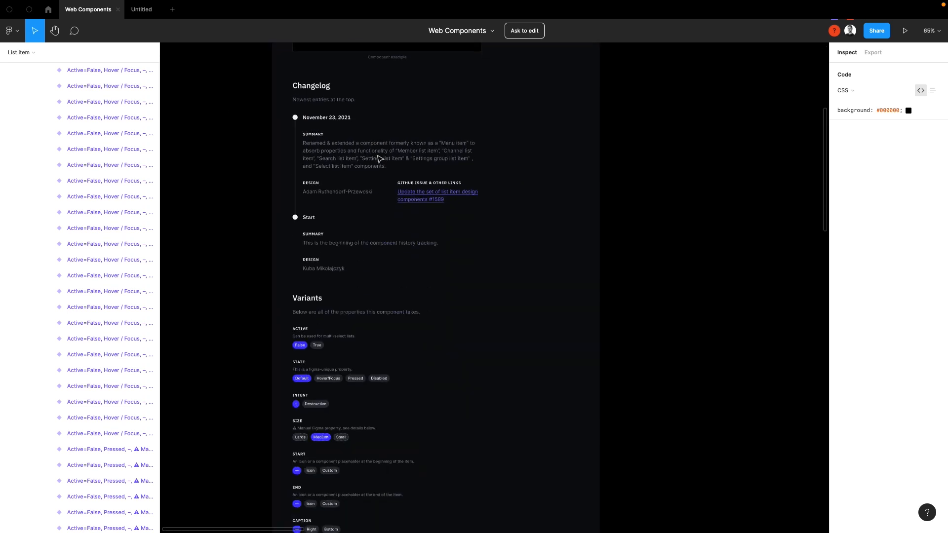
# Scroll down through the List item documentation toward the variant matrix
pyautogui.scroll(-3)
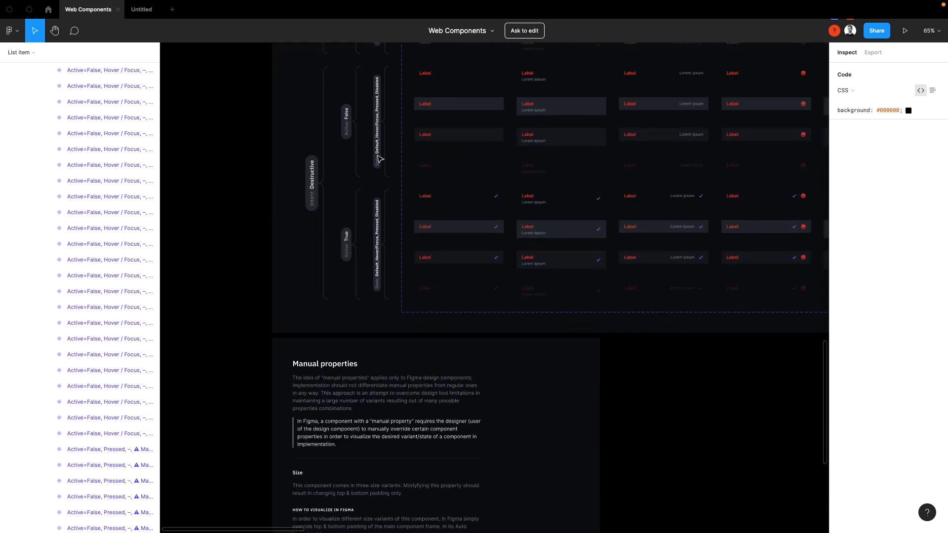
pyautogui.scroll(-3)
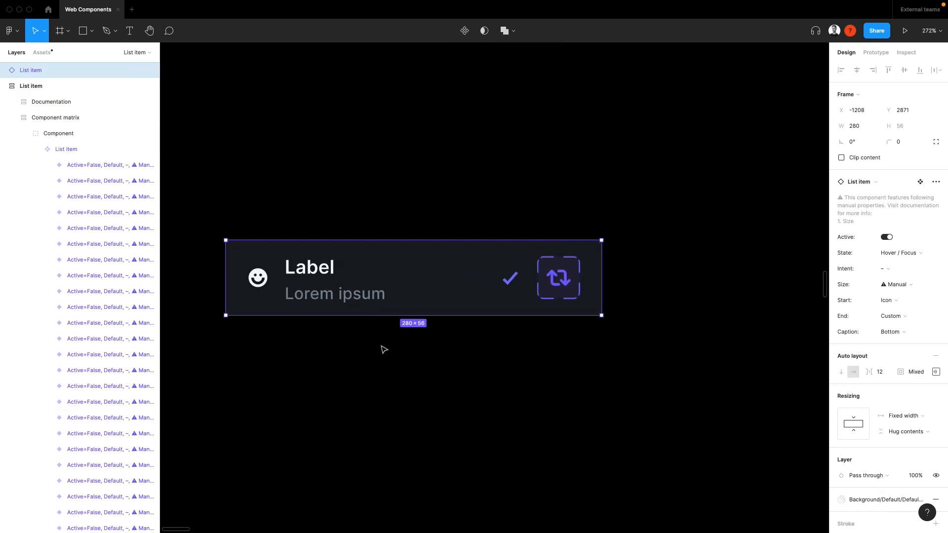
pyautogui.click(889, 301)
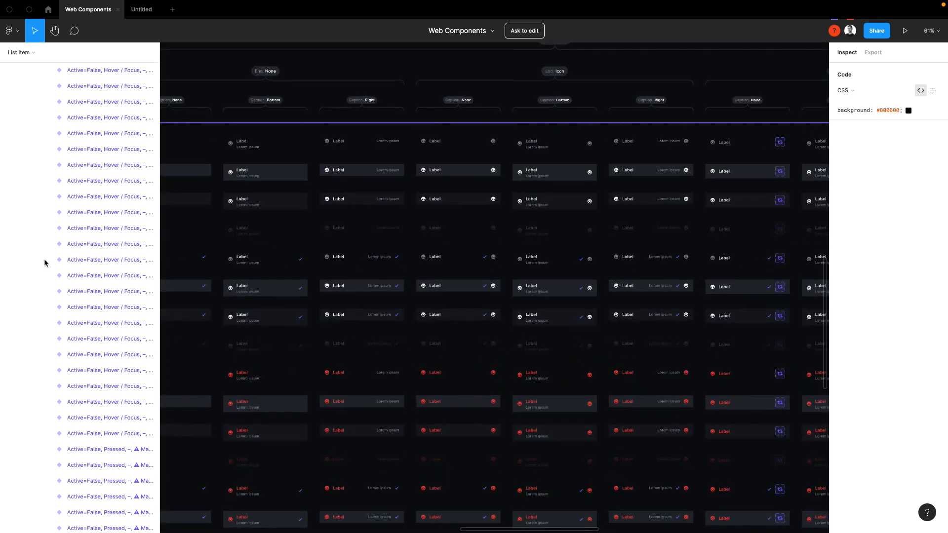
# Copy the Active=False, Hover / Focus List item variant from the Layers list
pyautogui.rightClick(108, 260)
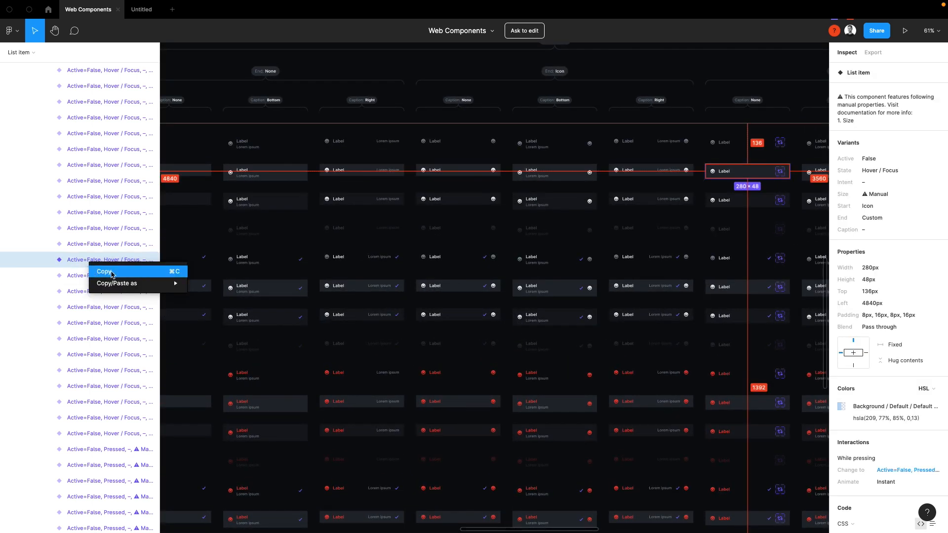
pyautogui.moveTo(134, 274)
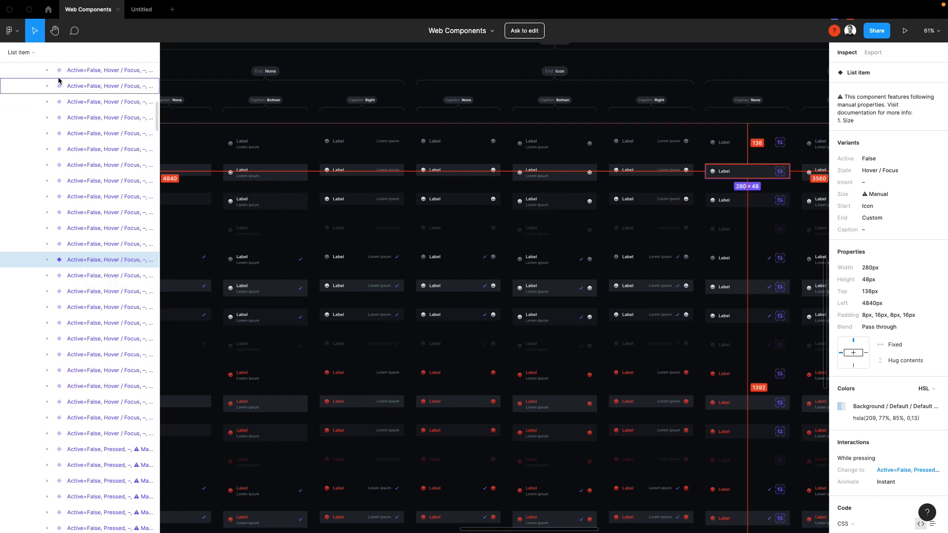
# Paste the copied List item variant into the empty Untitled draft from Home > Drafts
pyautogui.click(47, 9)
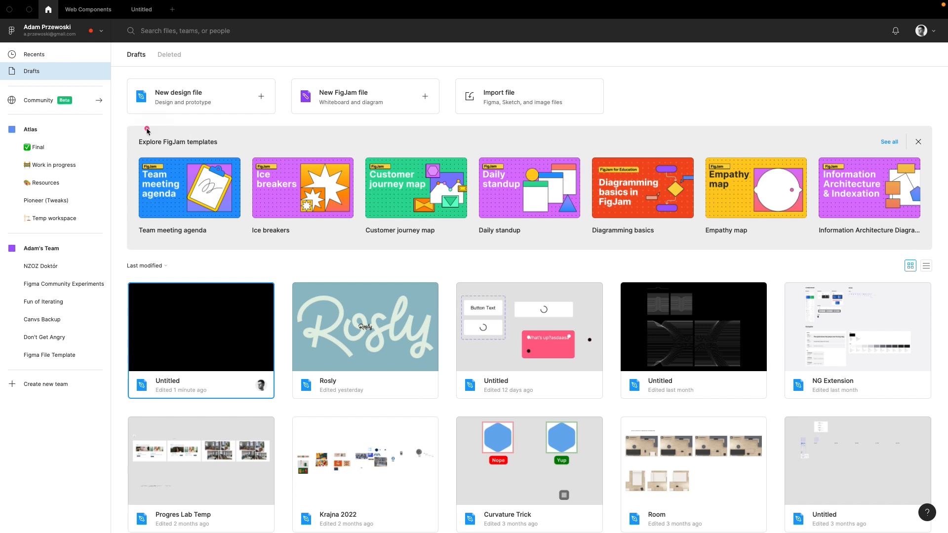
pyautogui.doubleClick(201, 327)
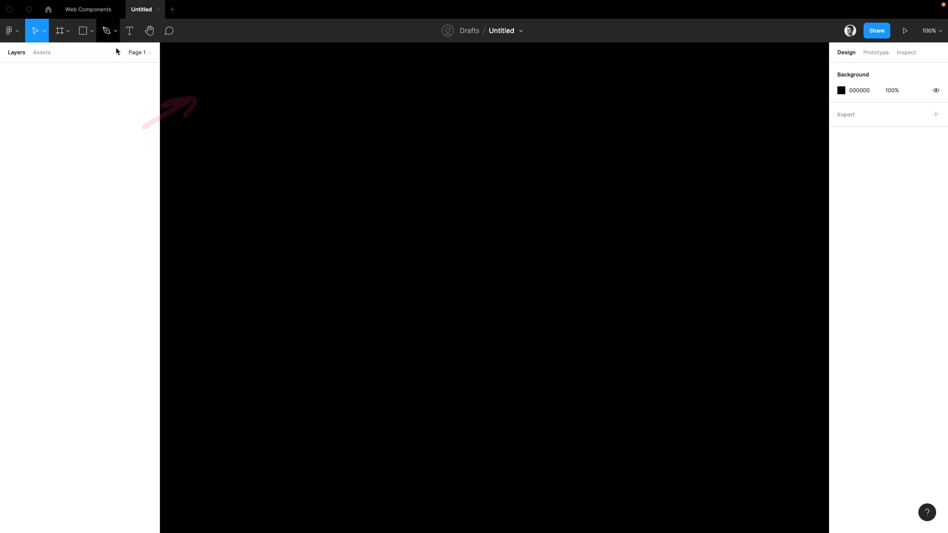
pyautogui.press('cmd+v')
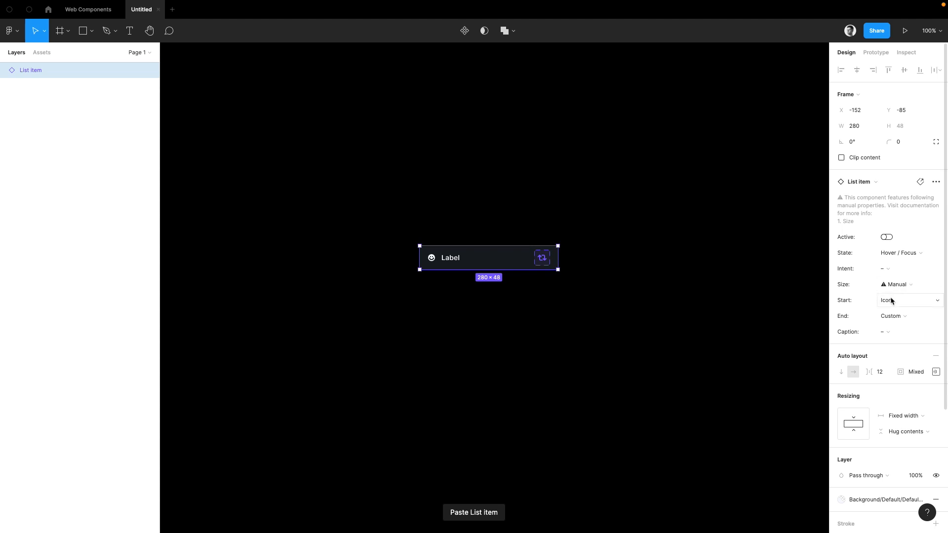
pyautogui.click(906, 301)
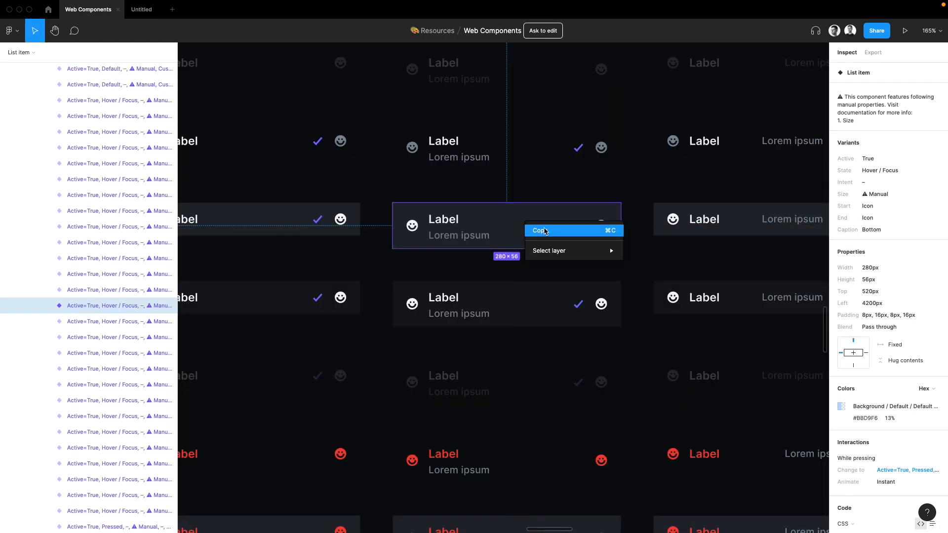
# Copy the Active=True Hover / Focus variant in Web Components and return to the draft
pyautogui.click(538, 230)
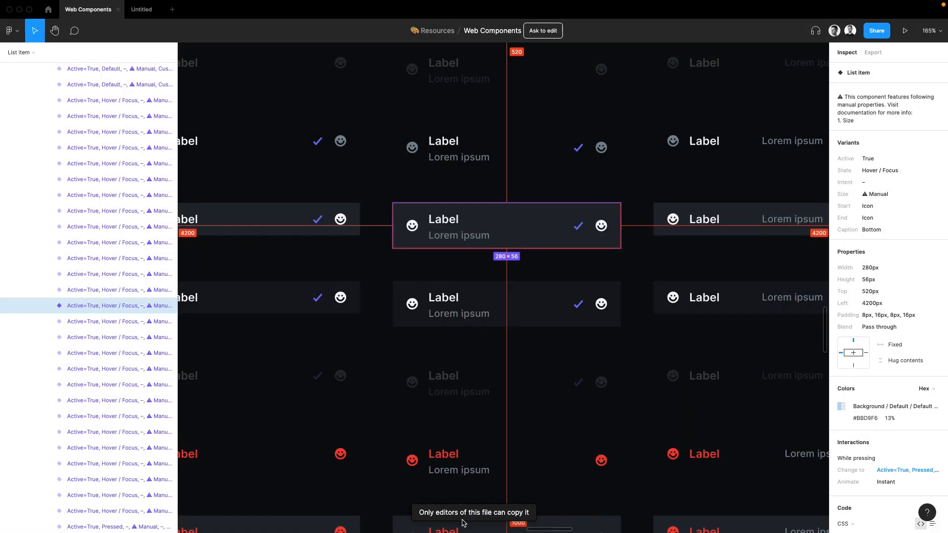
pyautogui.click(141, 9)
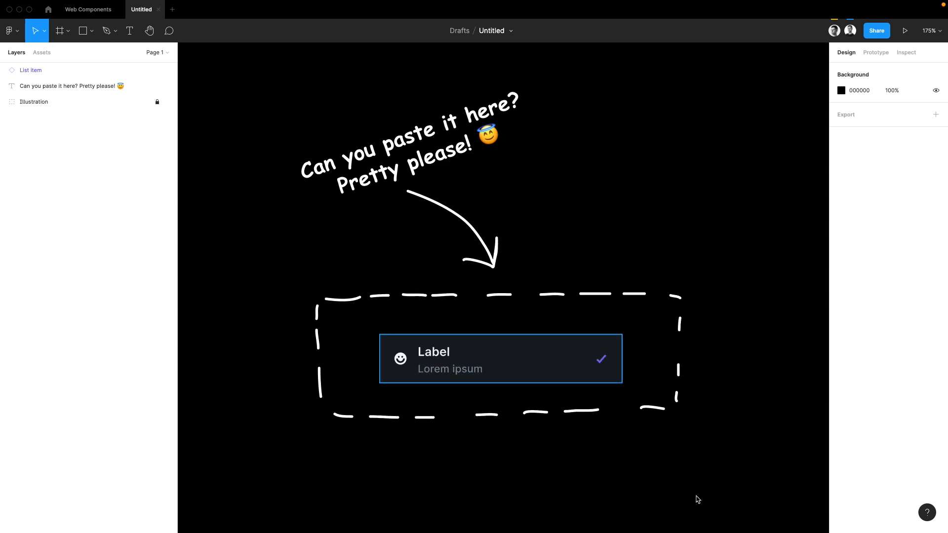
# Select the pasted List item in the dashed frame to check its Hover / Focus properties
pyautogui.click(696, 500)
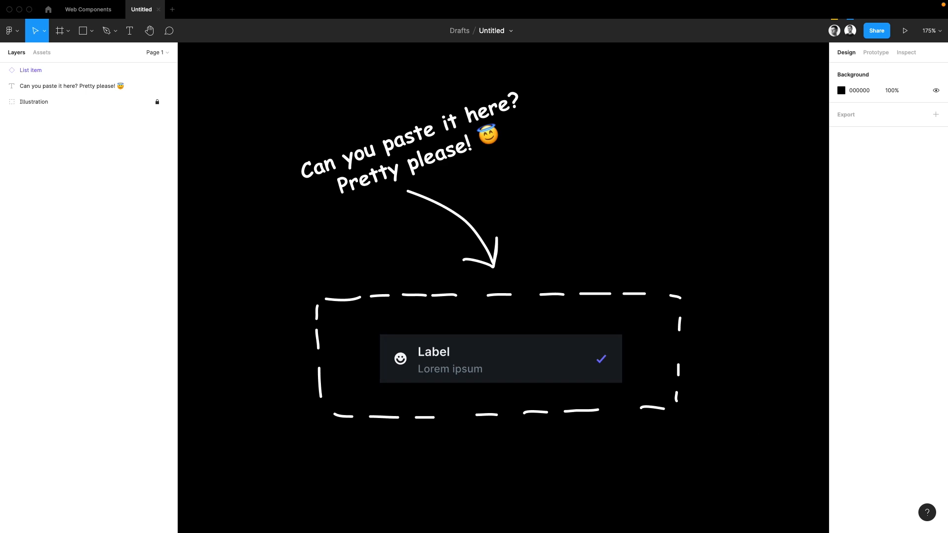
pyautogui.click(500, 357)
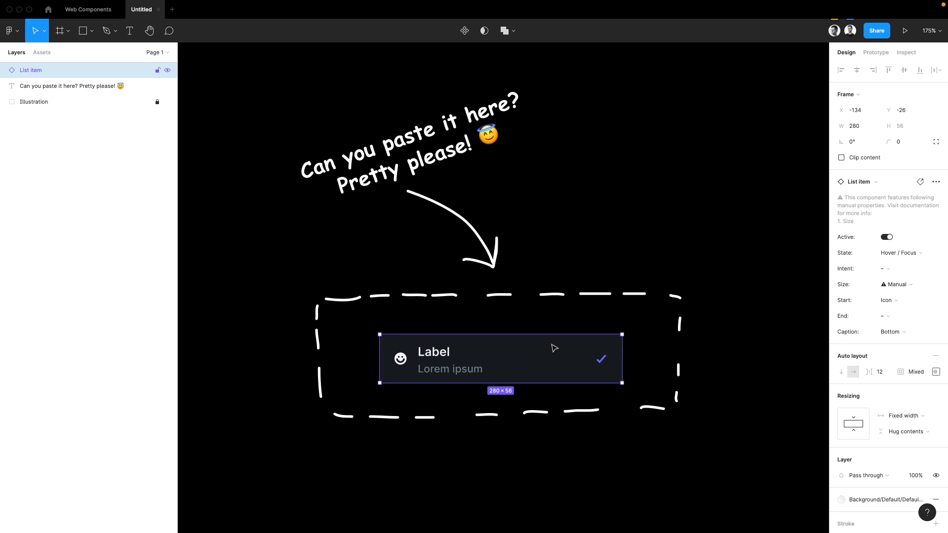